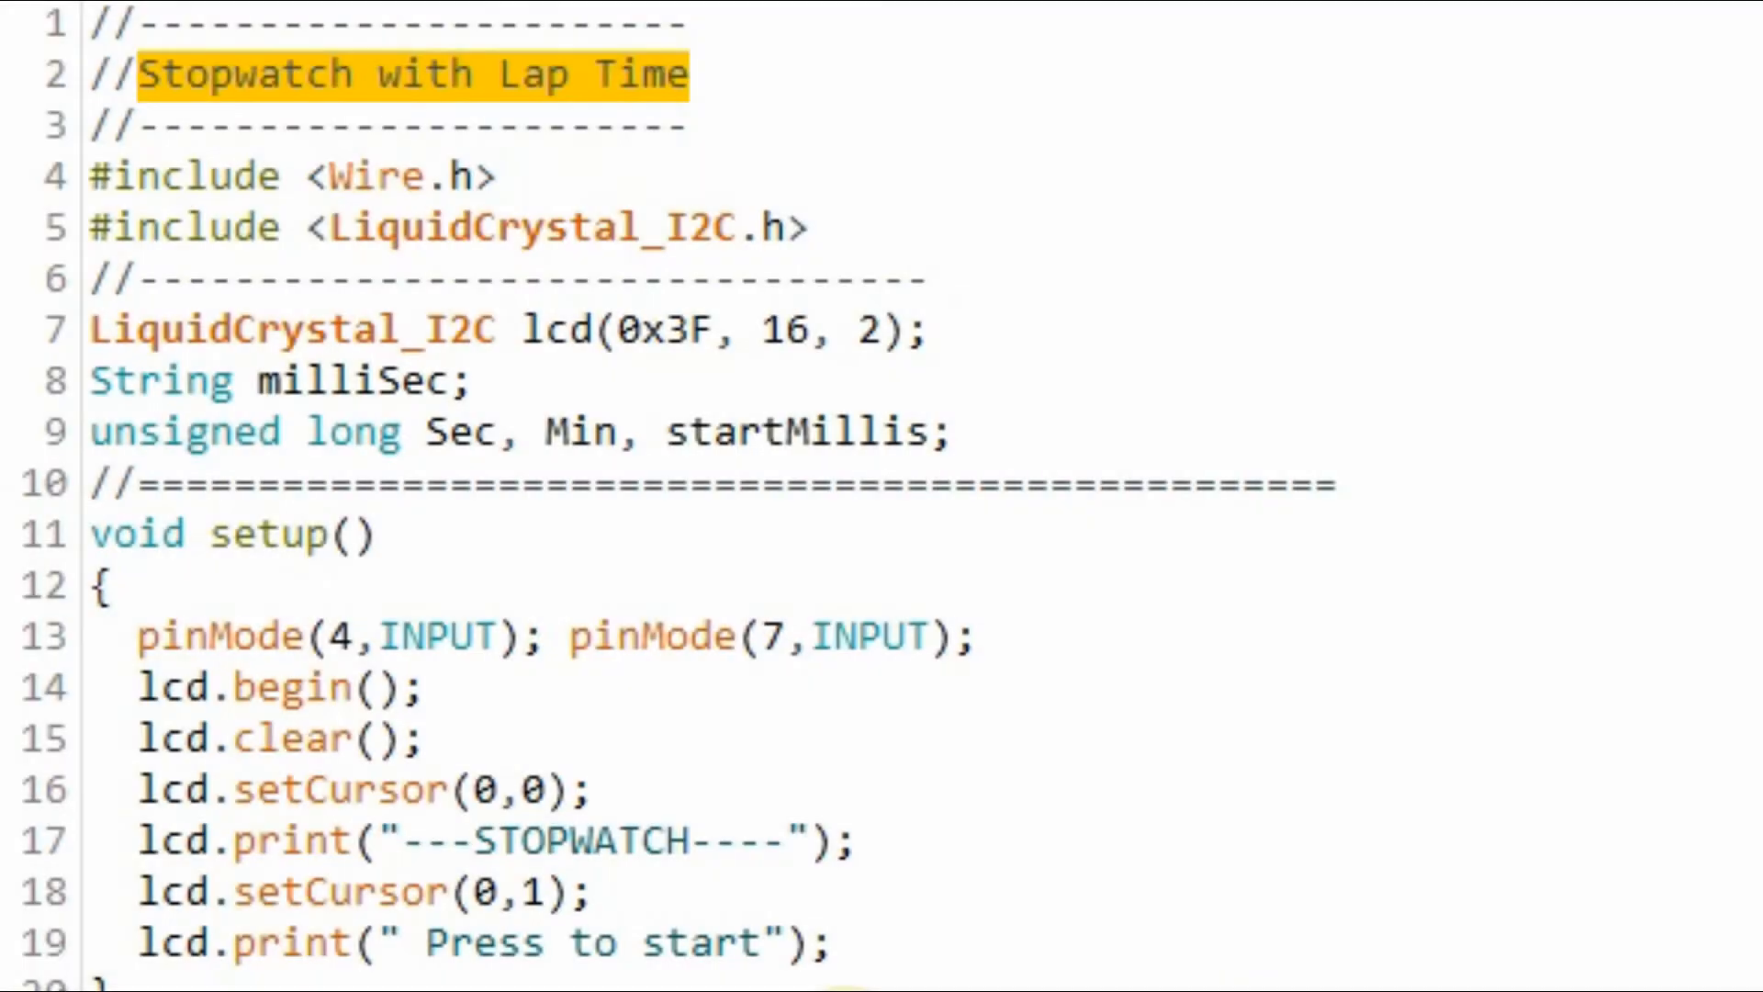
# Step: Highlight the stopWatch() call in loop() and the Min calculation inside stopWatch()
pyautogui.click(91, 224)
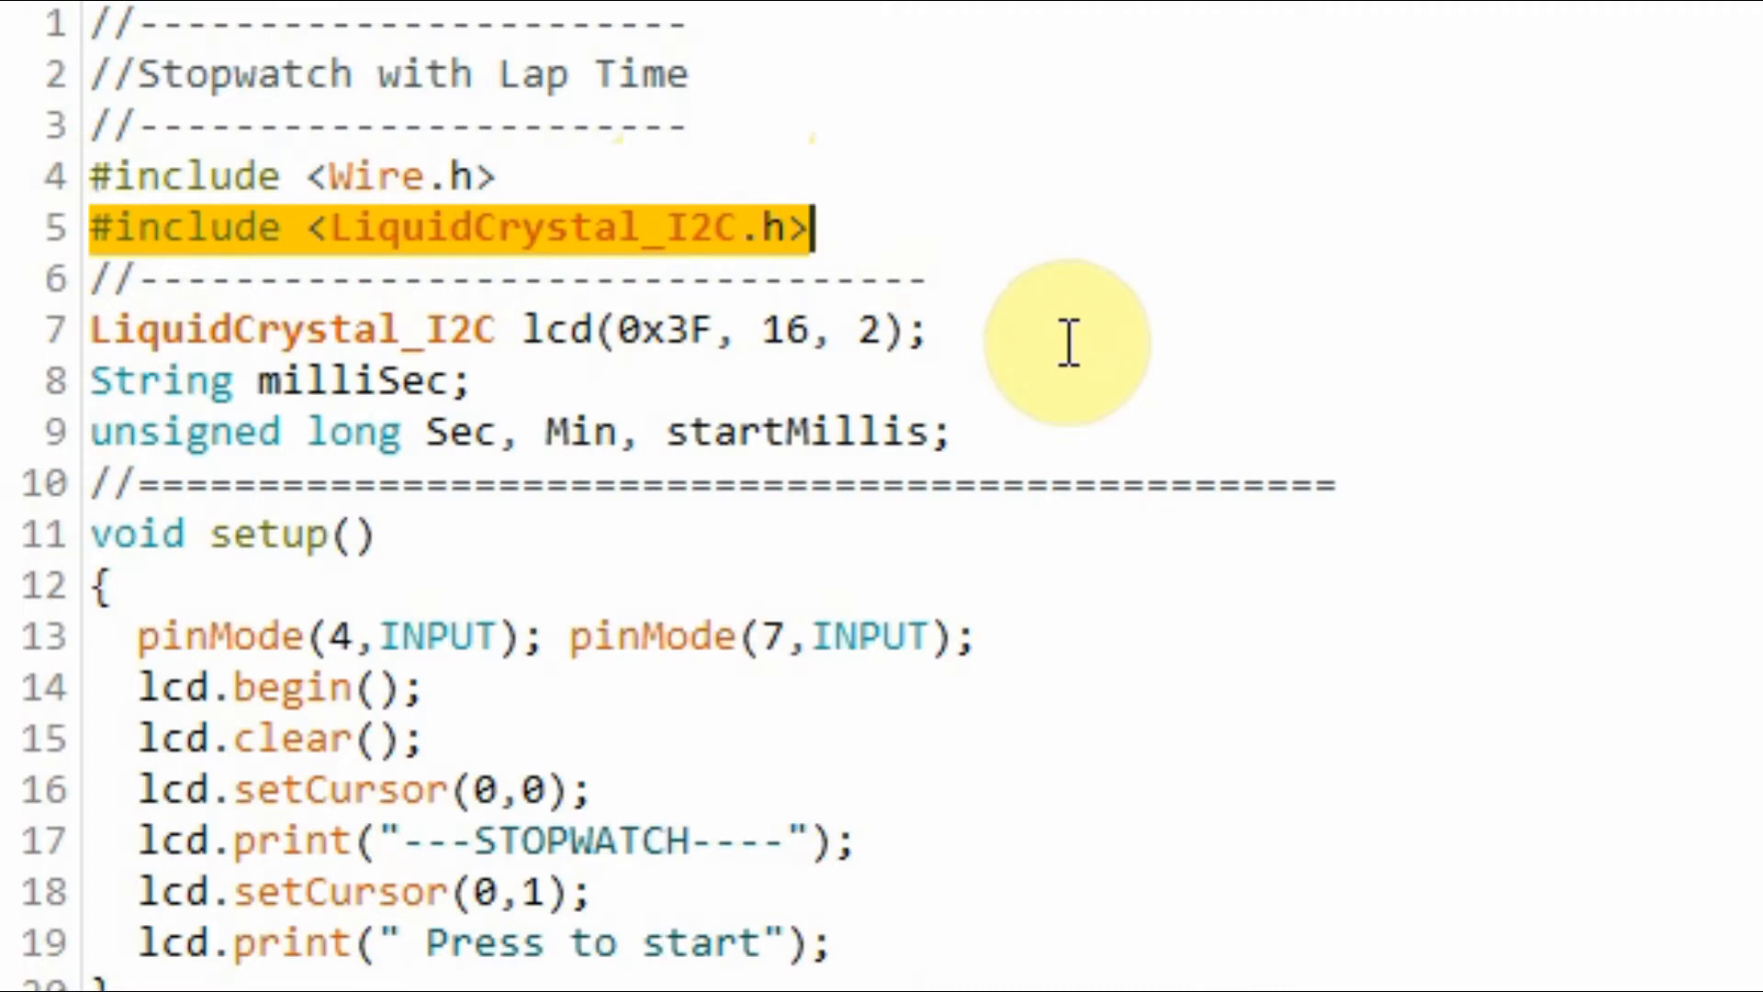
pyautogui.click(529, 329)
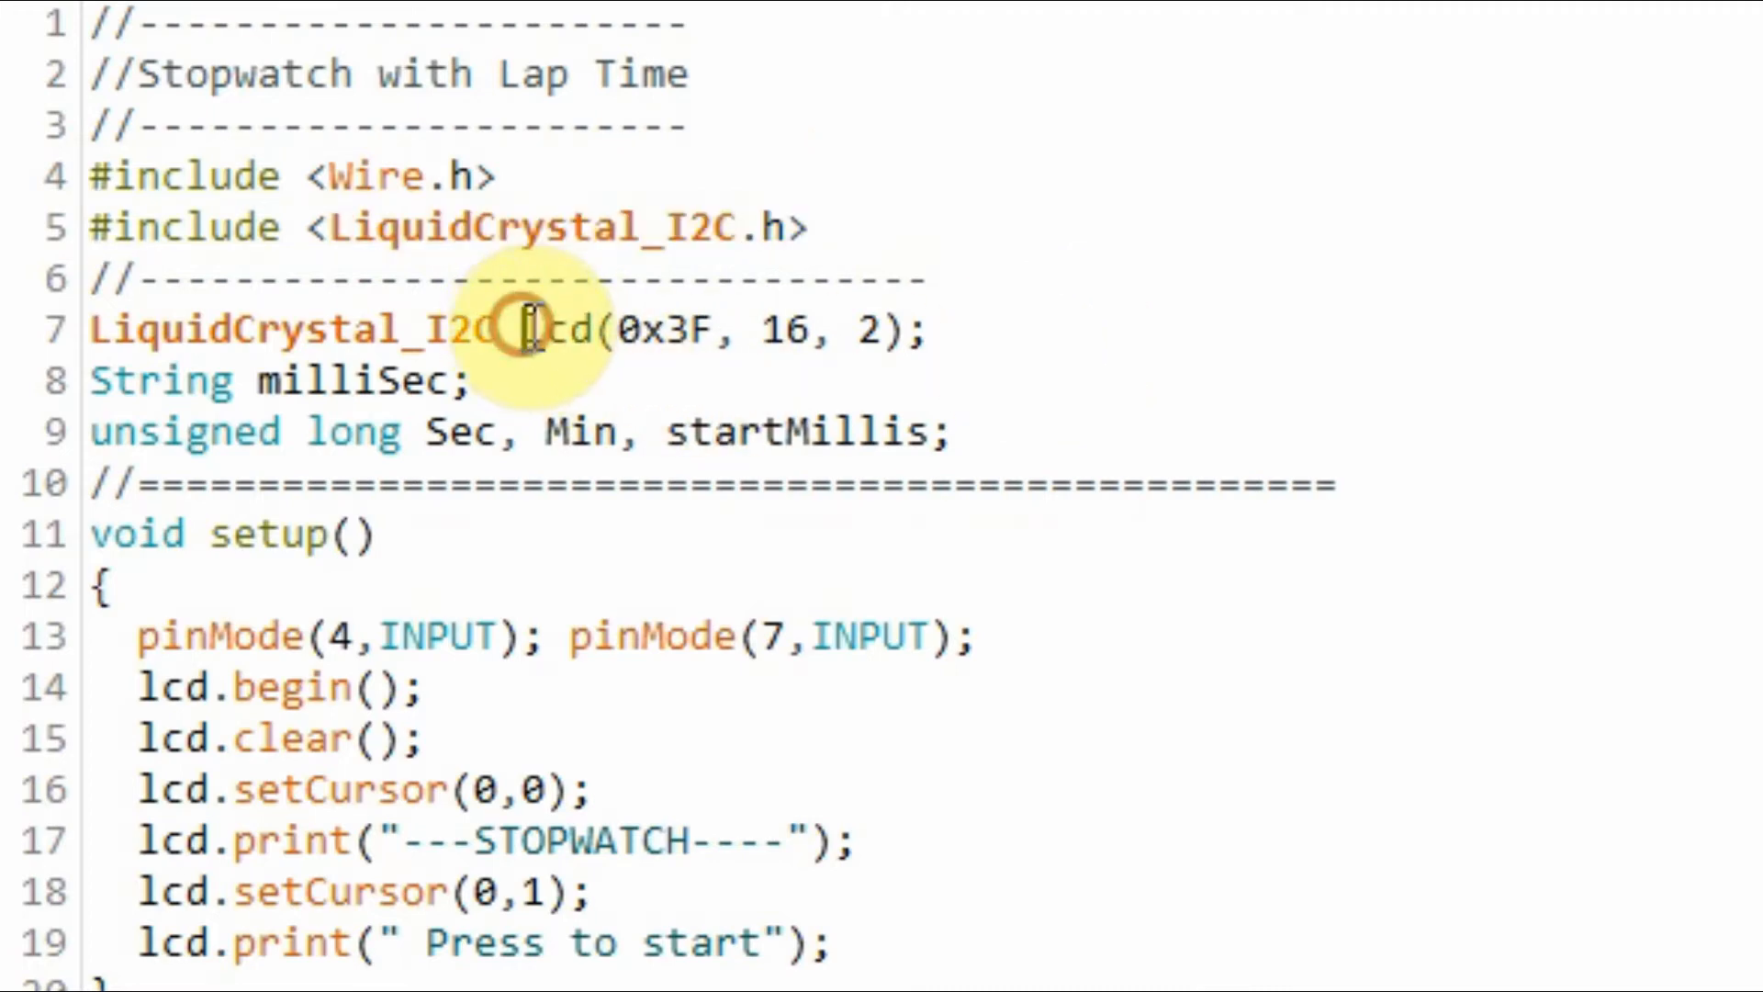
pyautogui.doubleClick(553, 329)
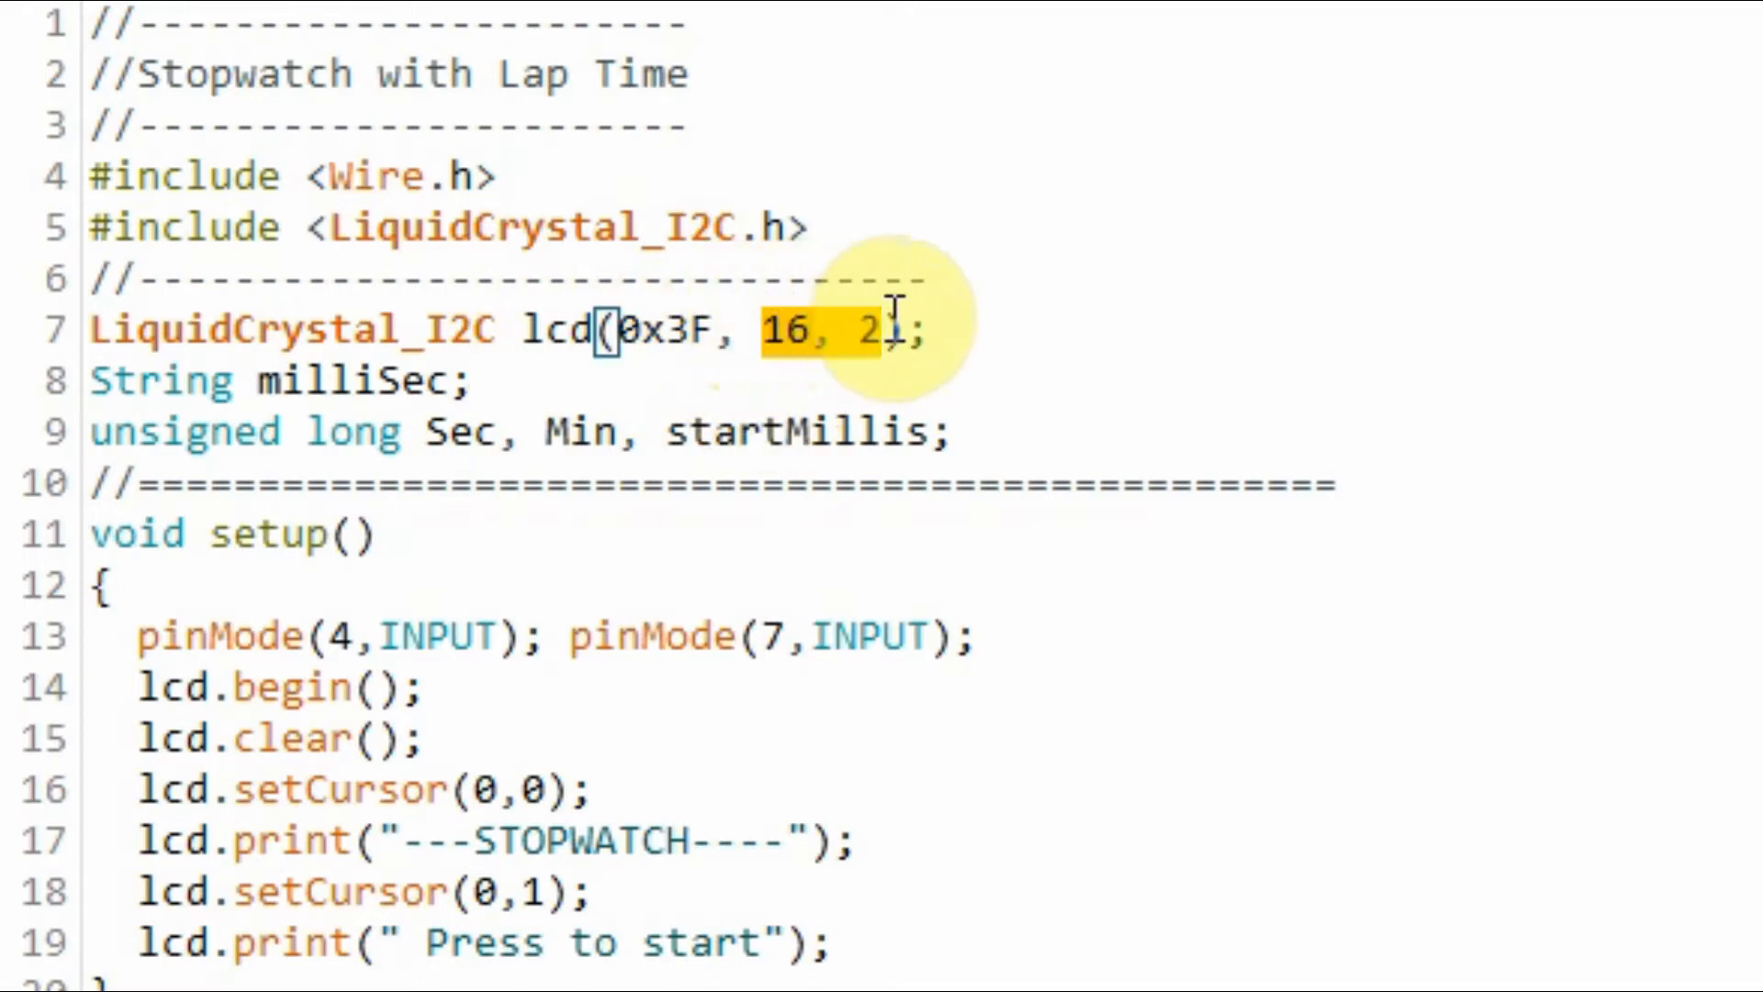
pyautogui.moveTo(1035, 404)
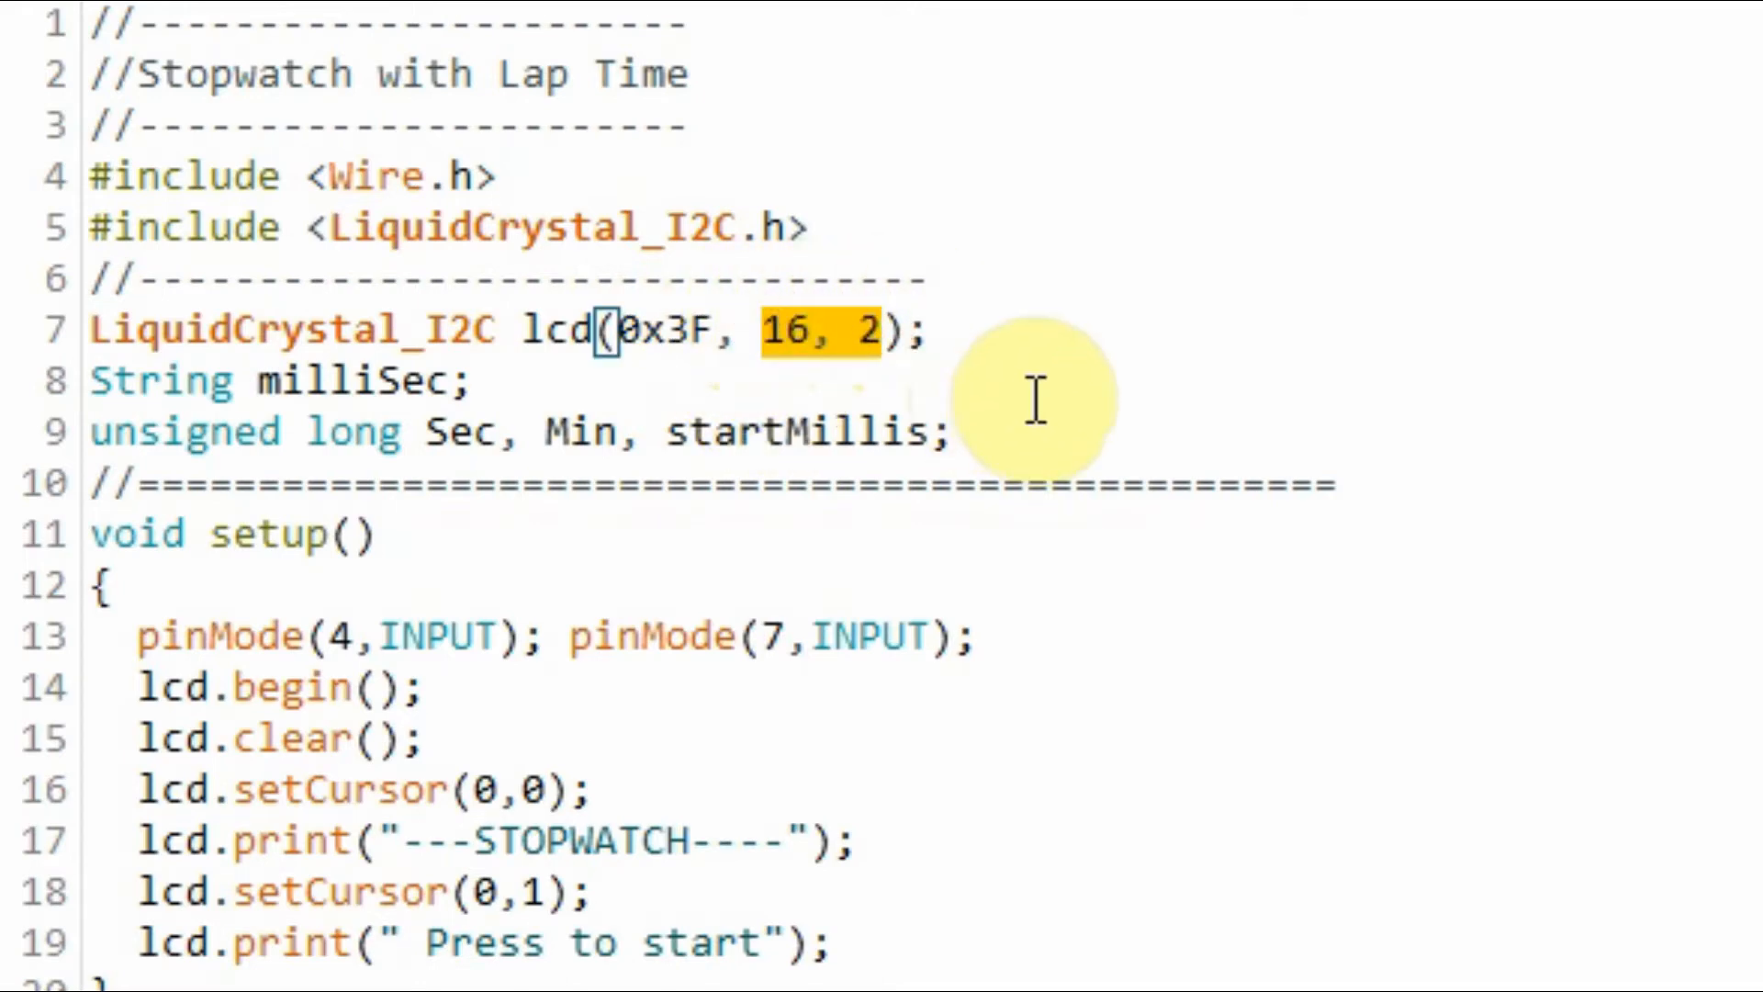
# Step: Scroll down past stopWatch() until void lapTime() comes into view
pyautogui.scroll(-3)
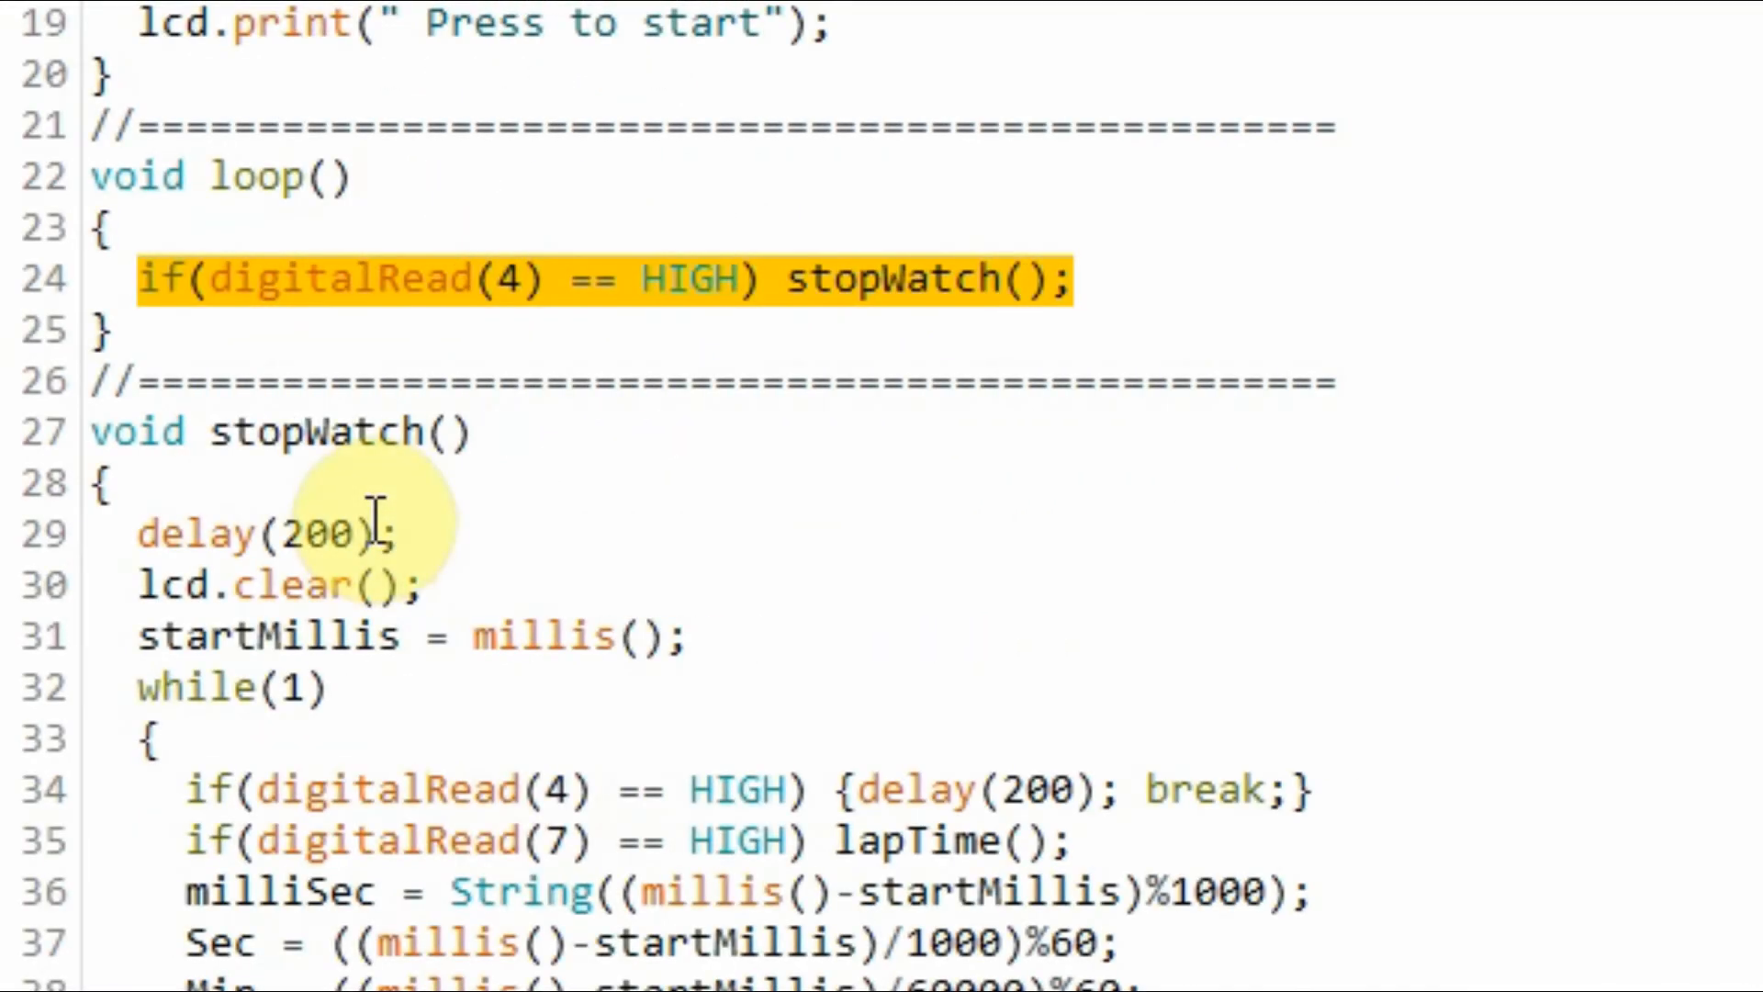
pyautogui.moveTo(326, 343)
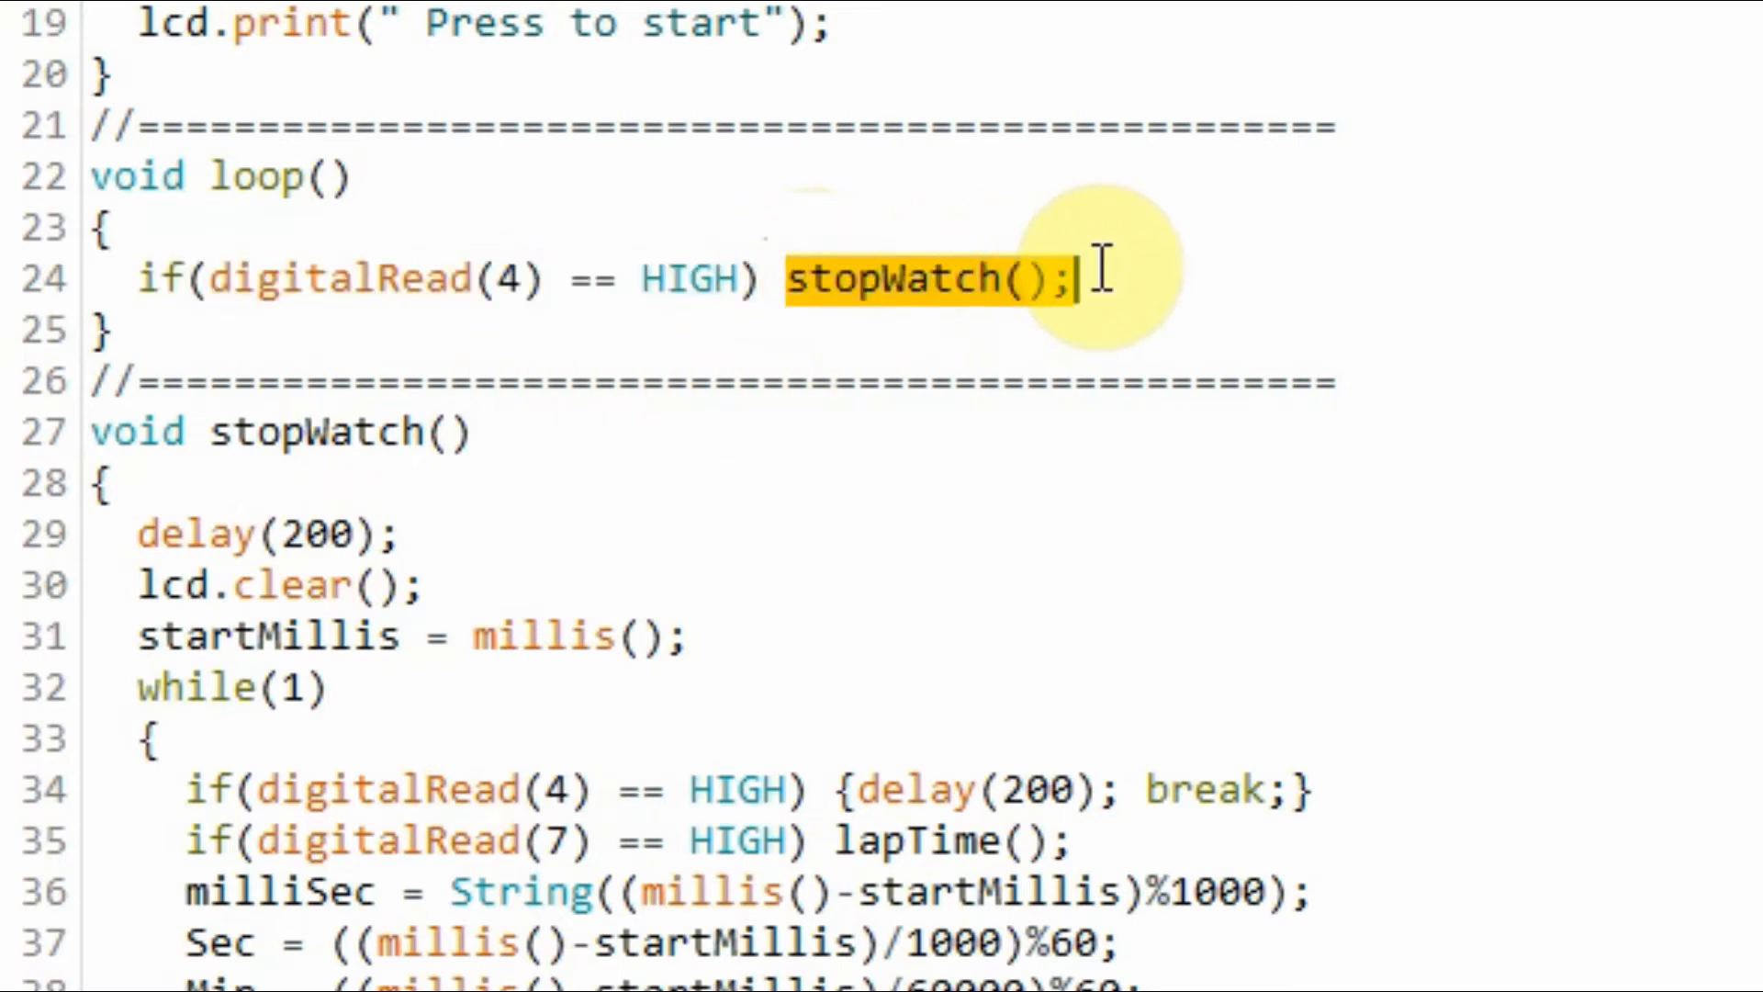
pyautogui.scroll(-3)
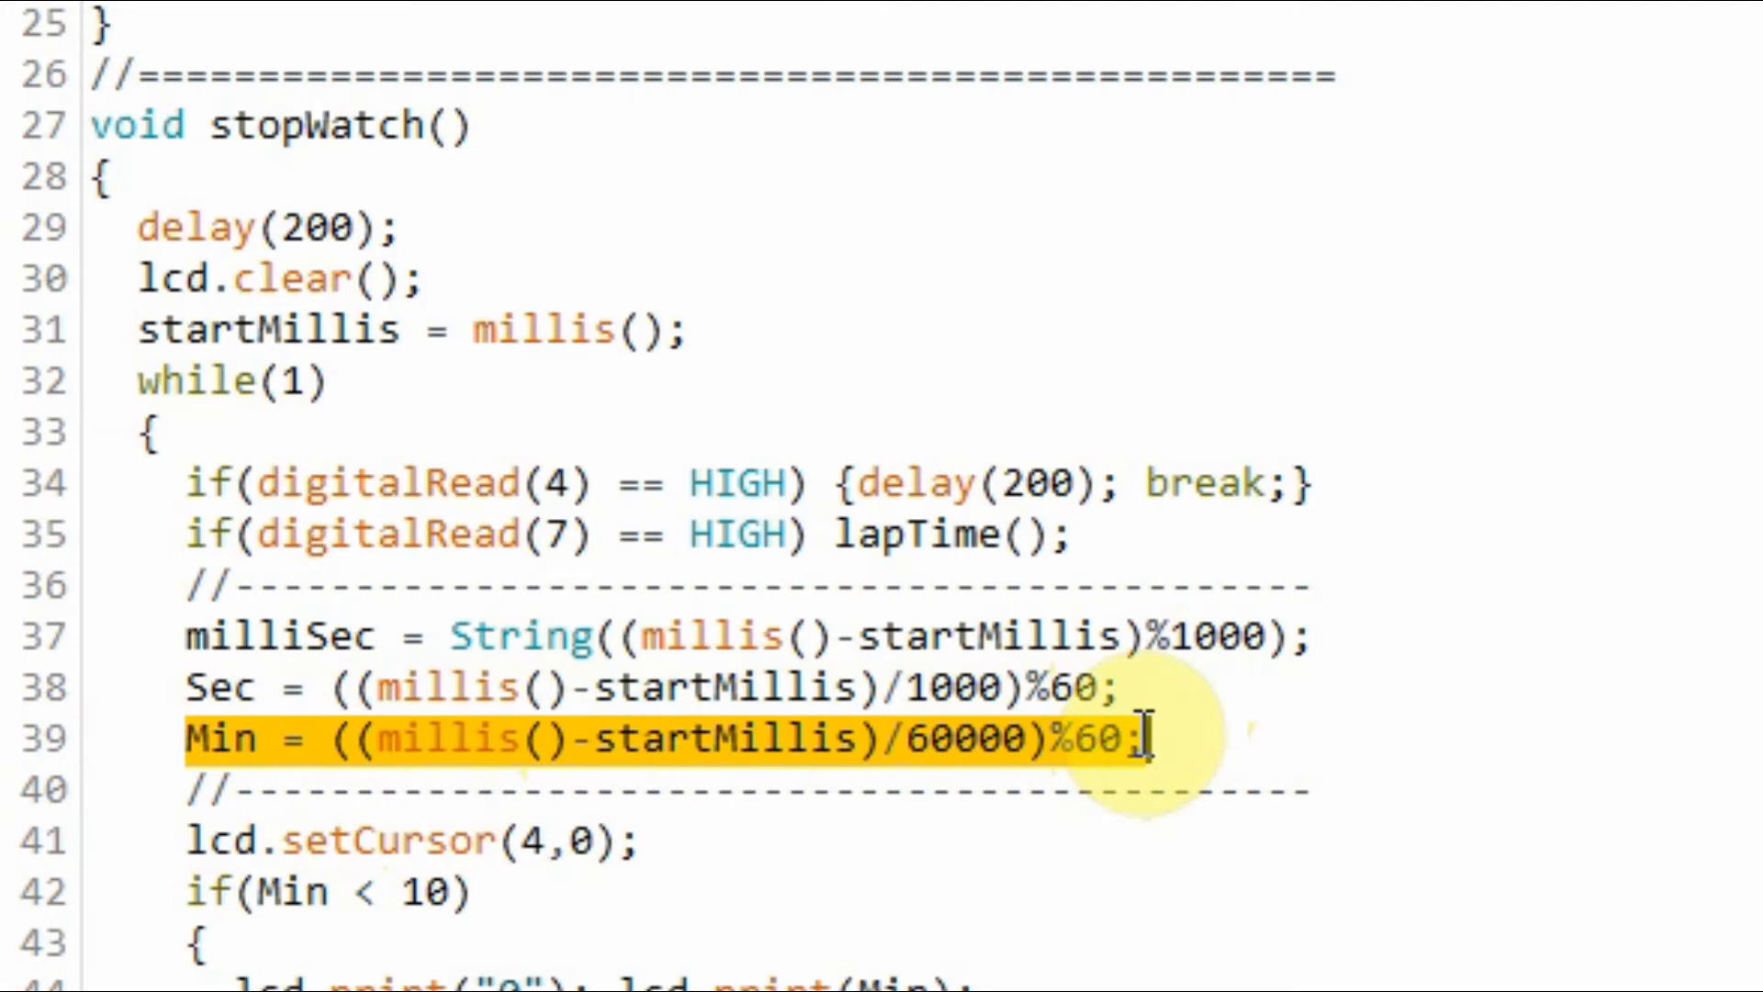
pyautogui.scroll(-3)
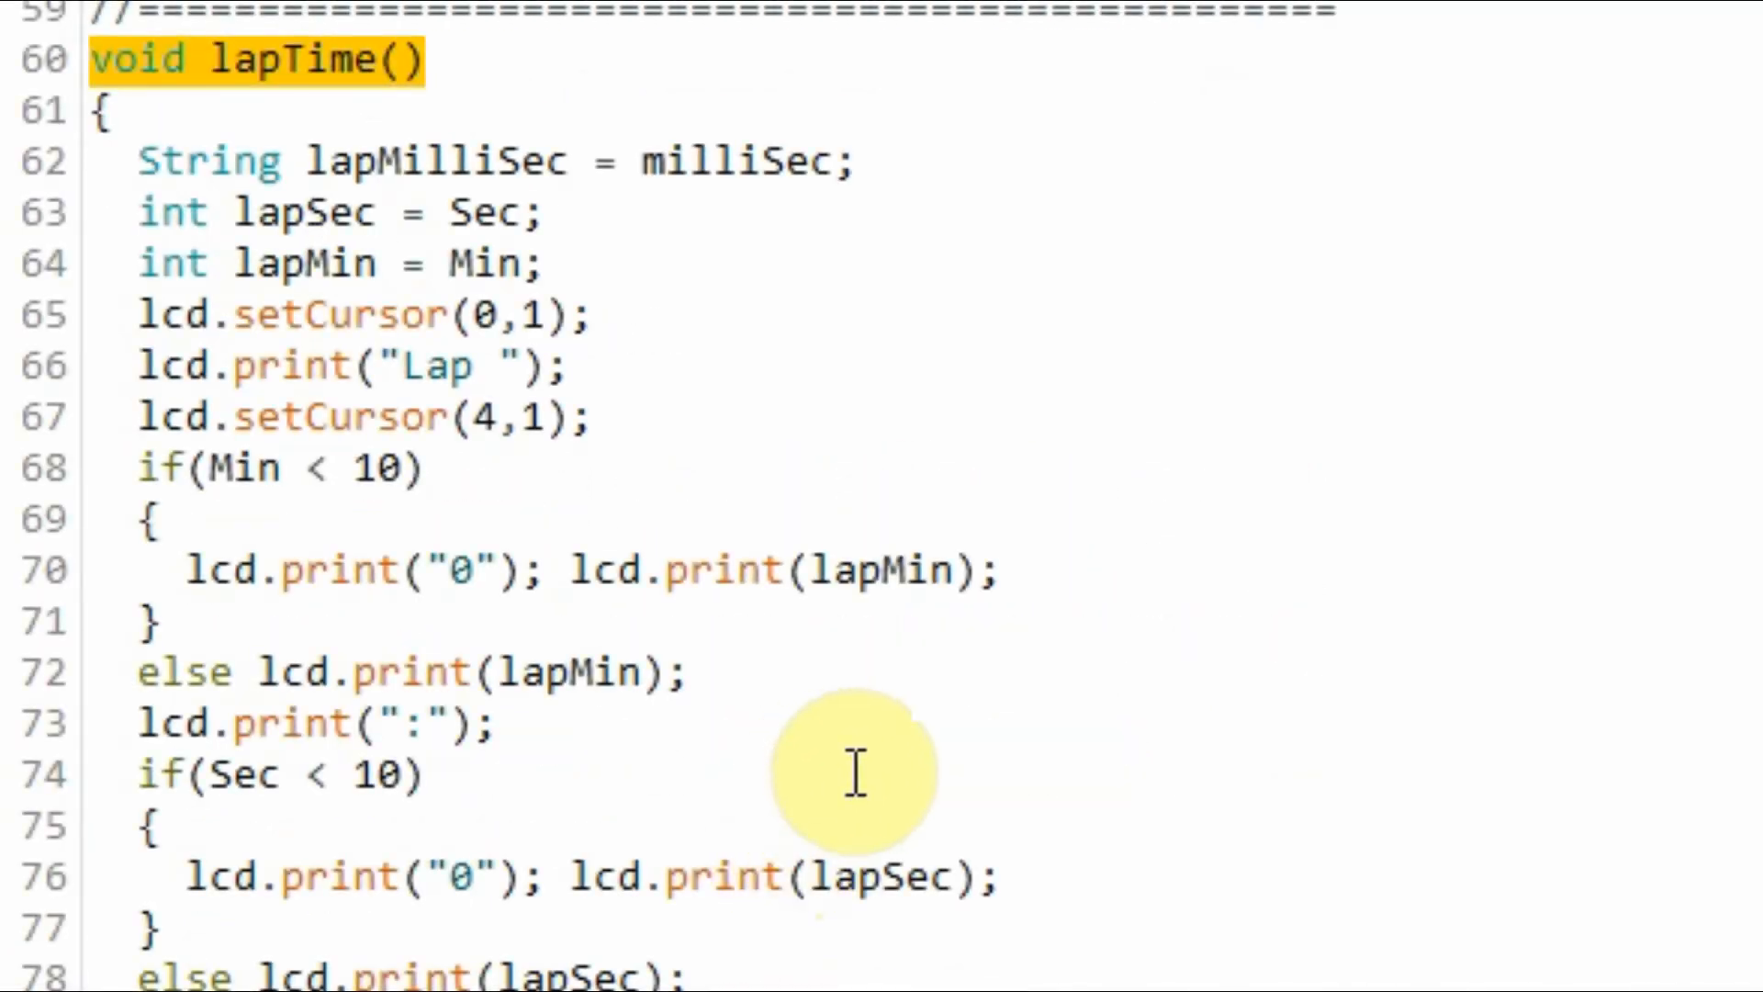
# Step: Select the lap minutes/seconds display lines, then scroll up toward stopWatch()'s {delay(200); break;} check
pyautogui.doubleClick(439, 160)
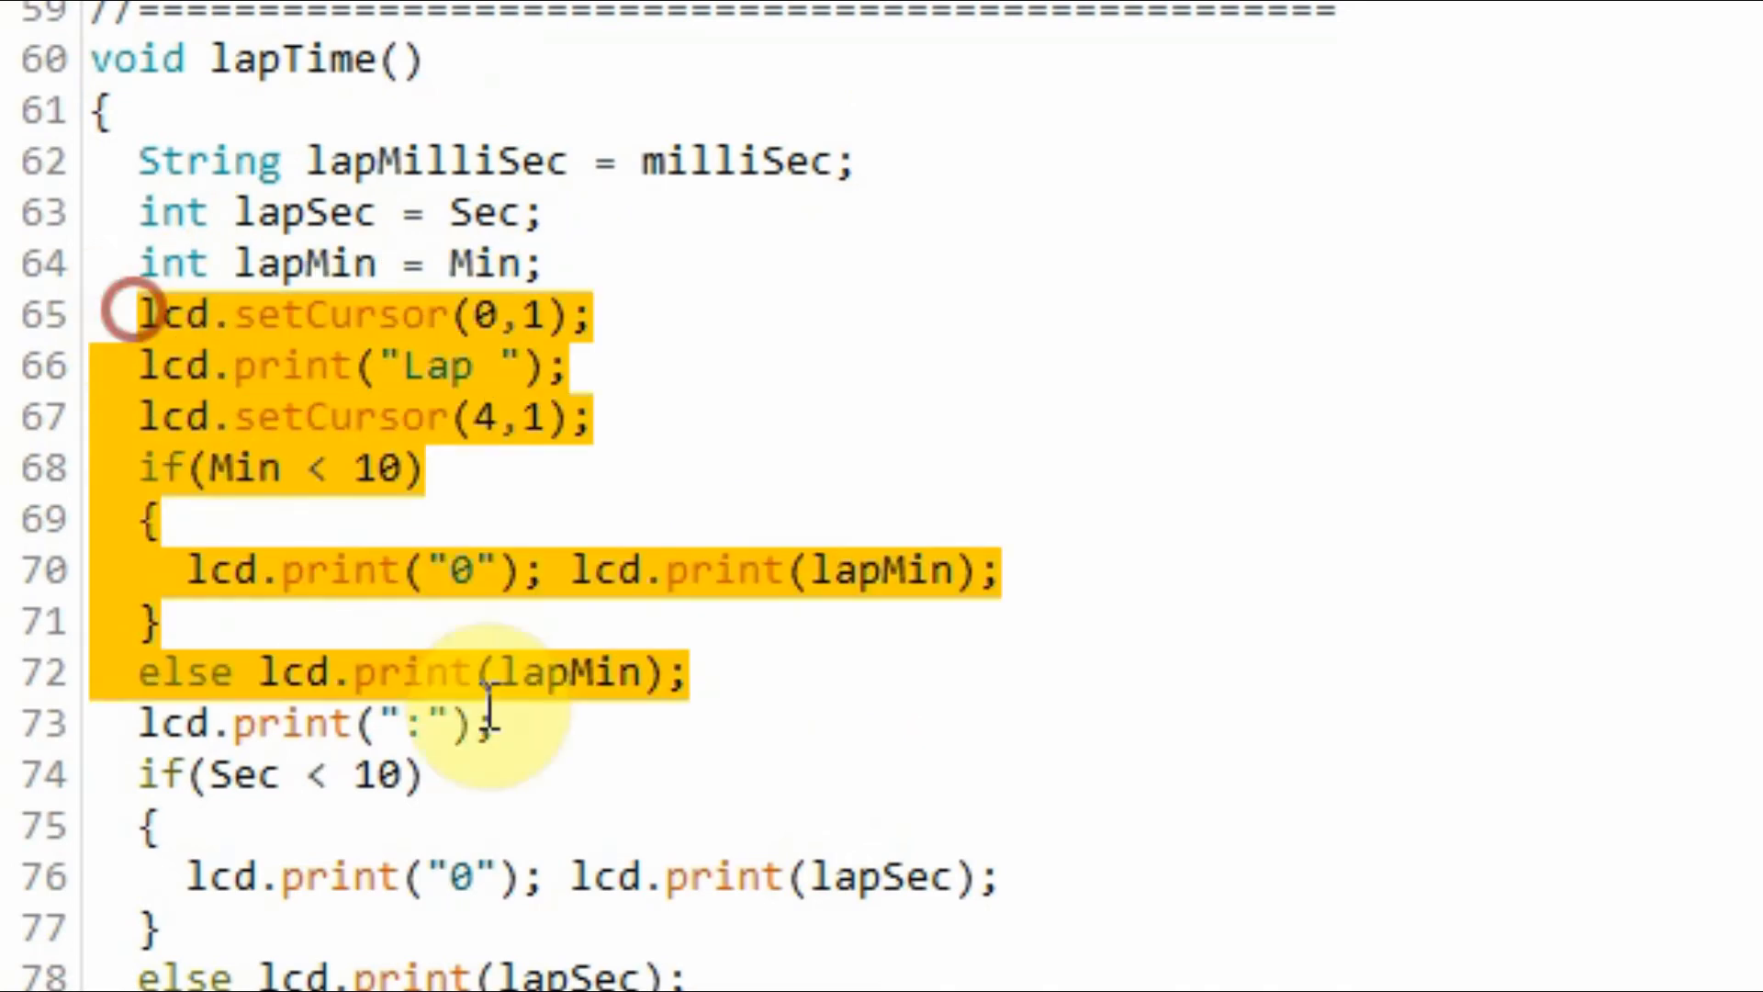
pyautogui.moveTo(1310, 466)
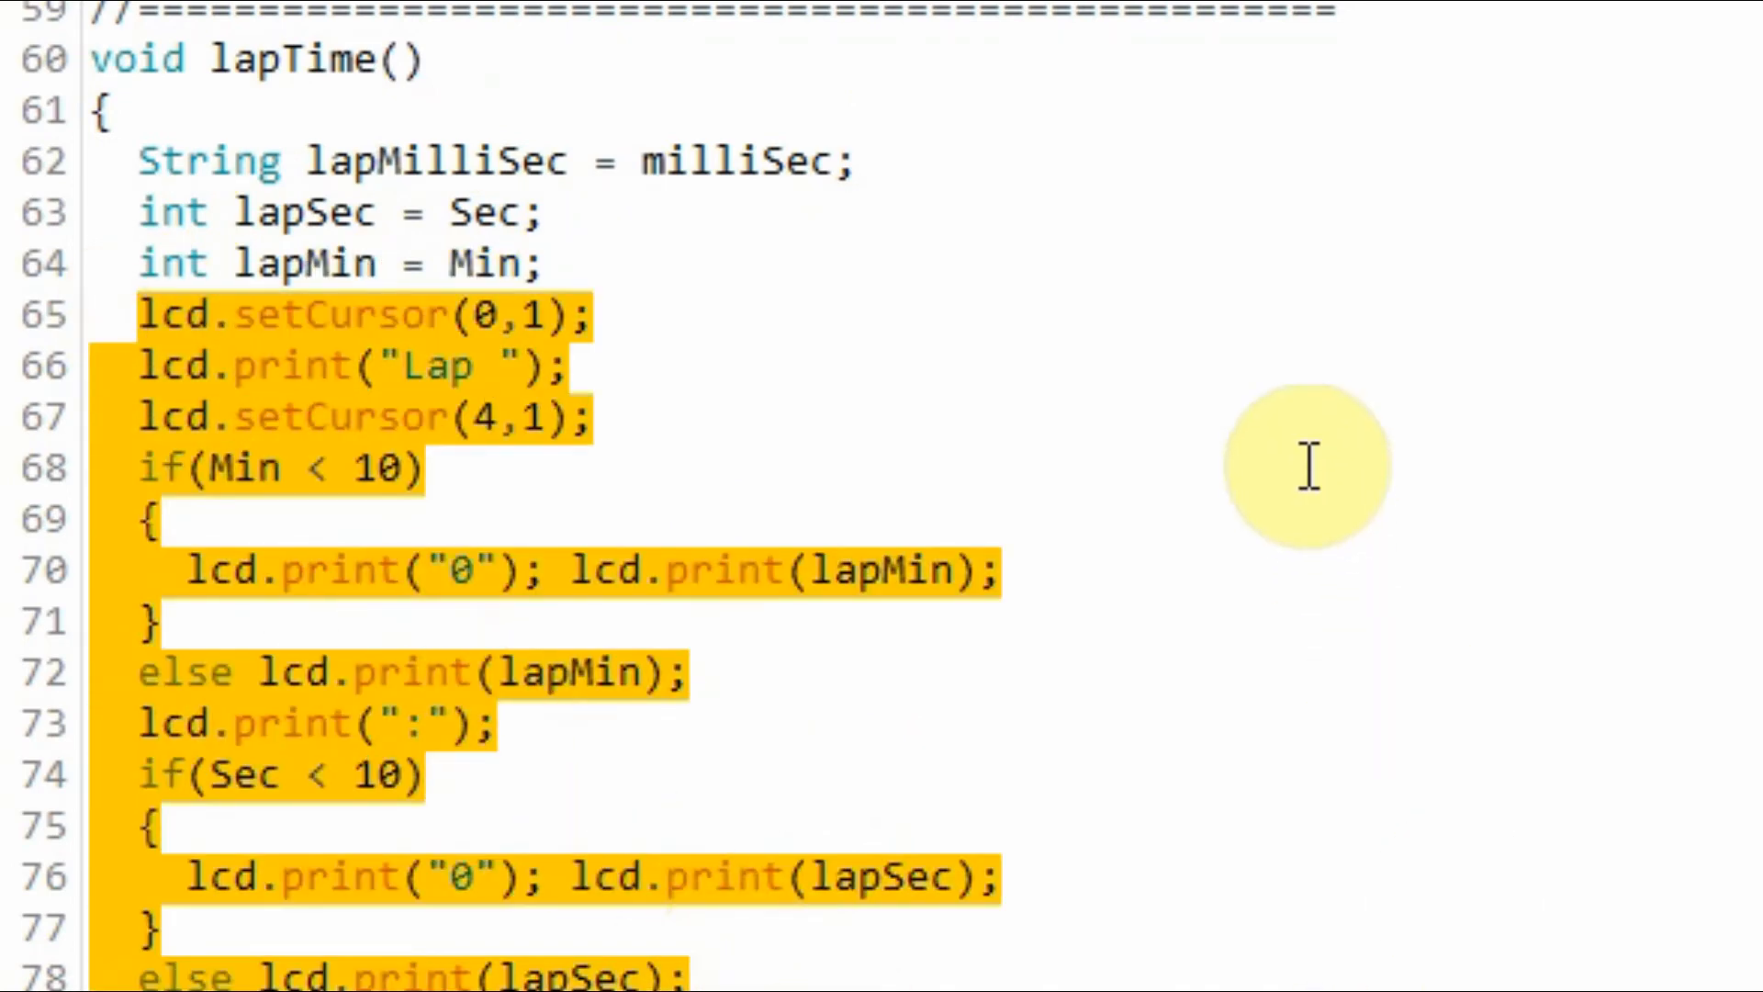
pyautogui.scroll(3)
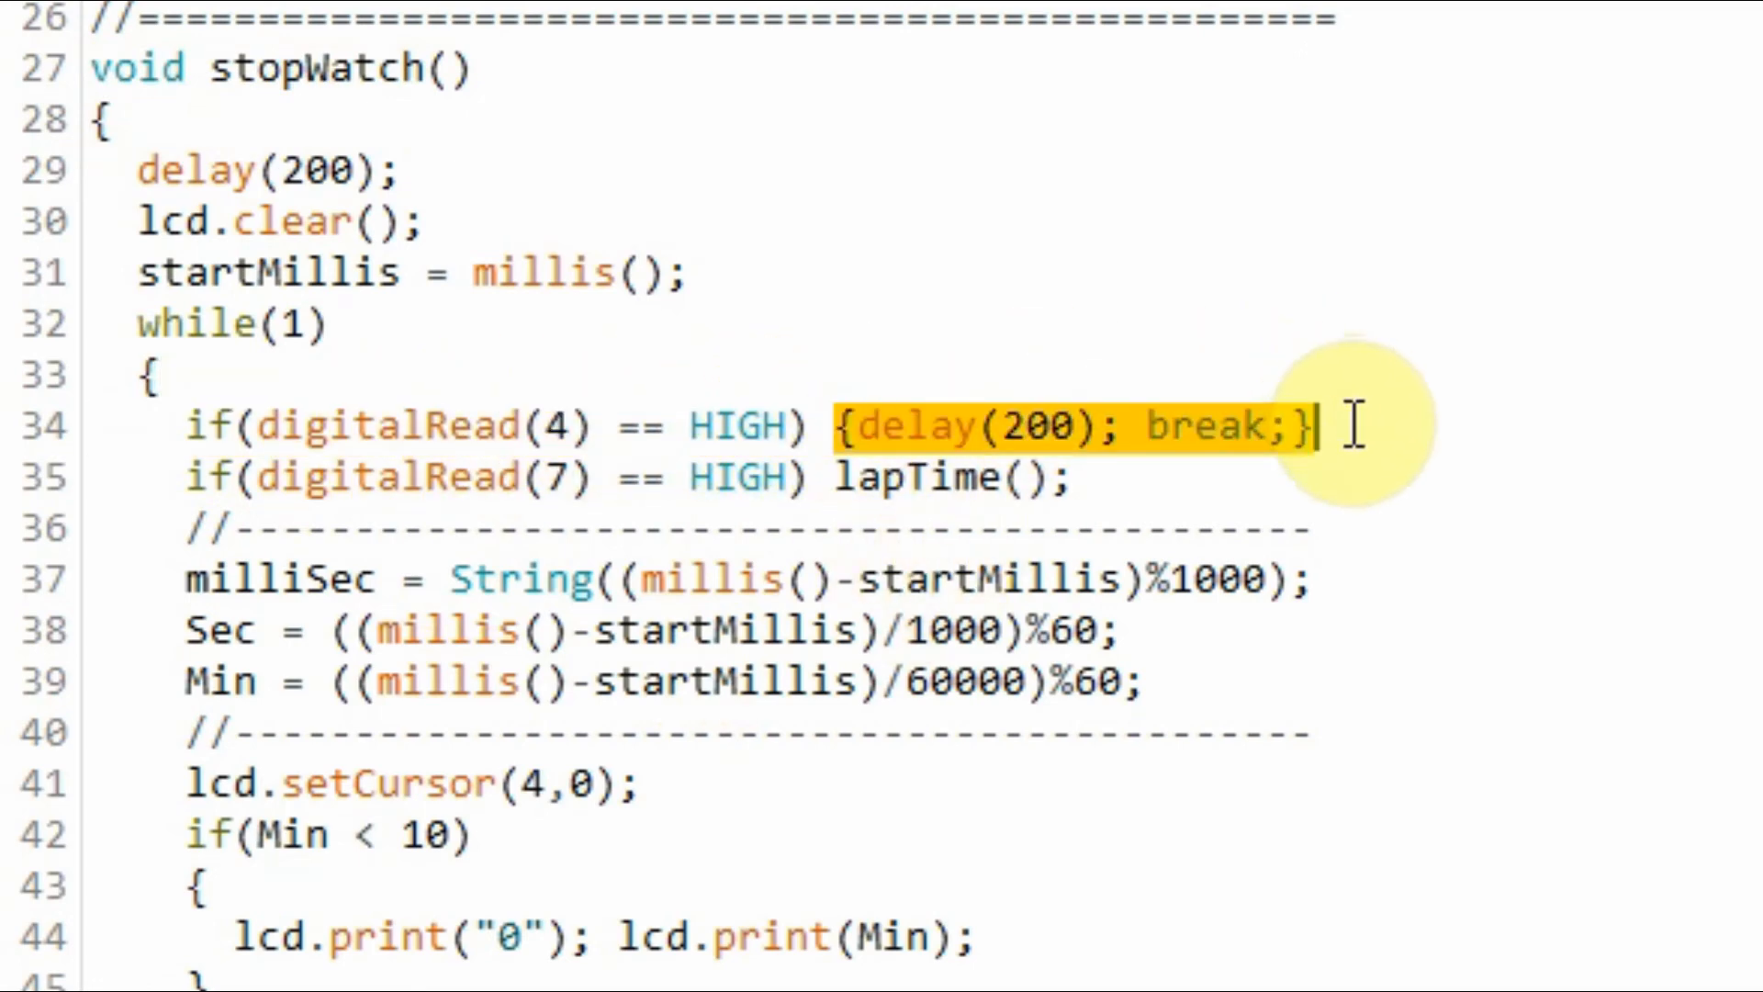
# Step: Scroll up a little and select the void loop() header line
pyautogui.scroll(3)
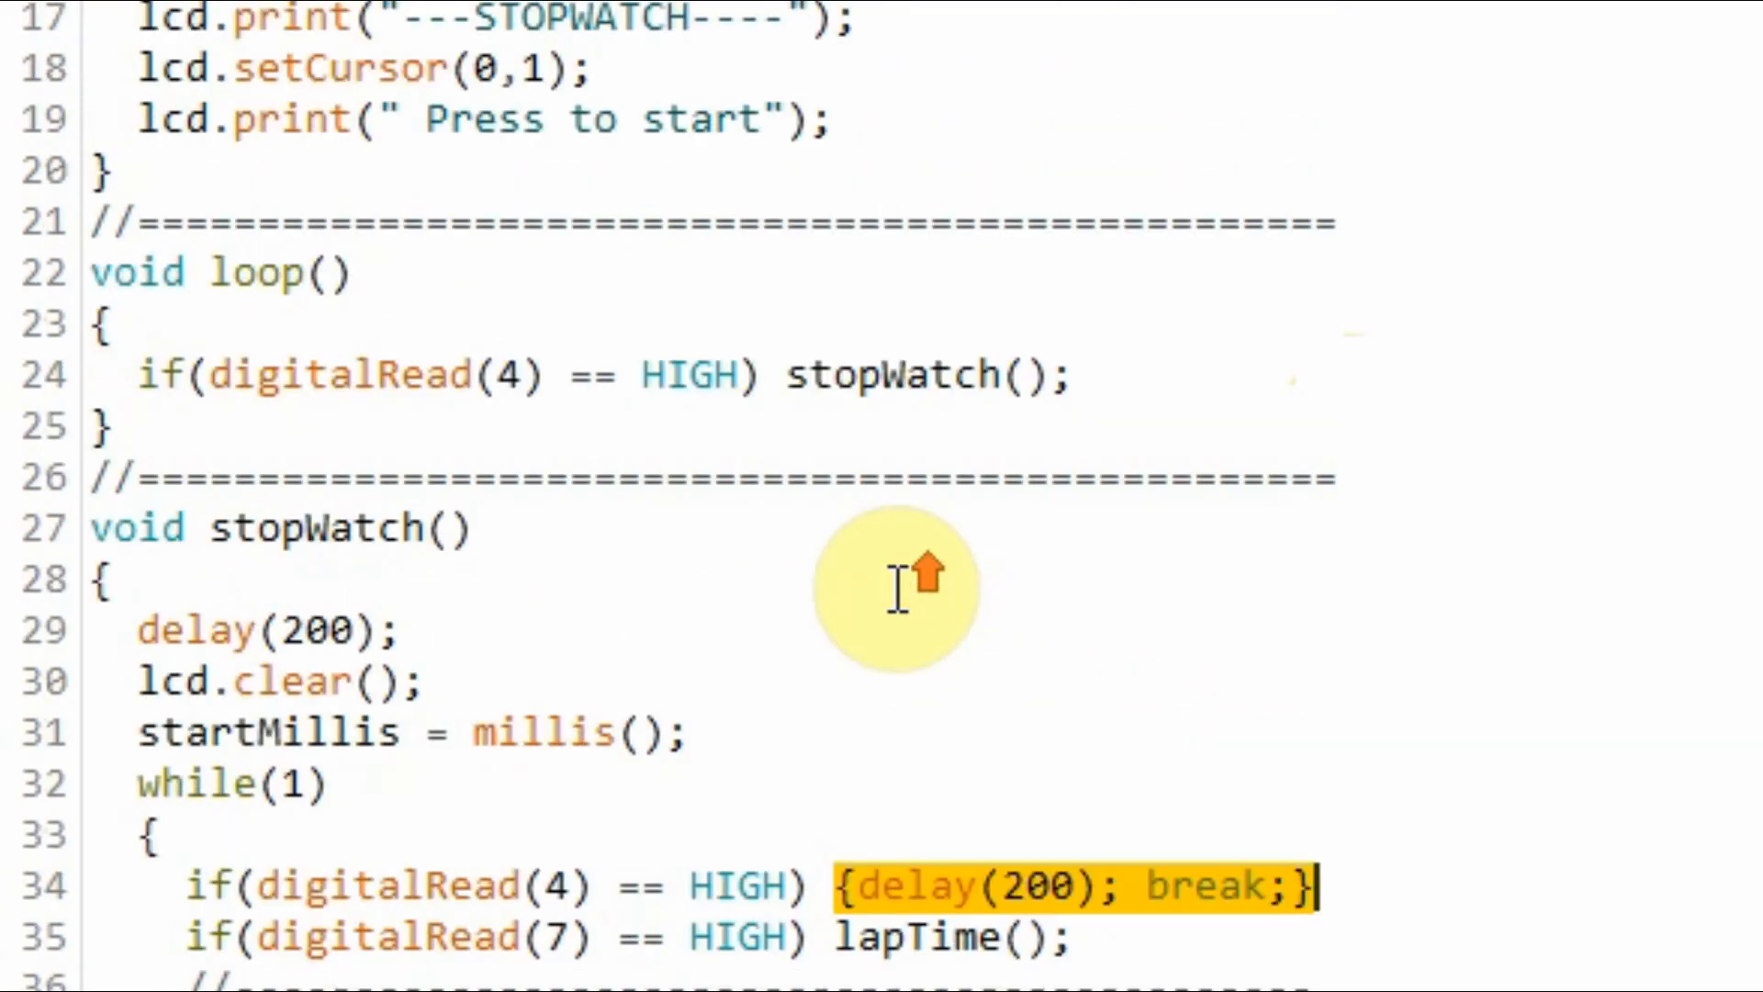
pyautogui.click(225, 271)
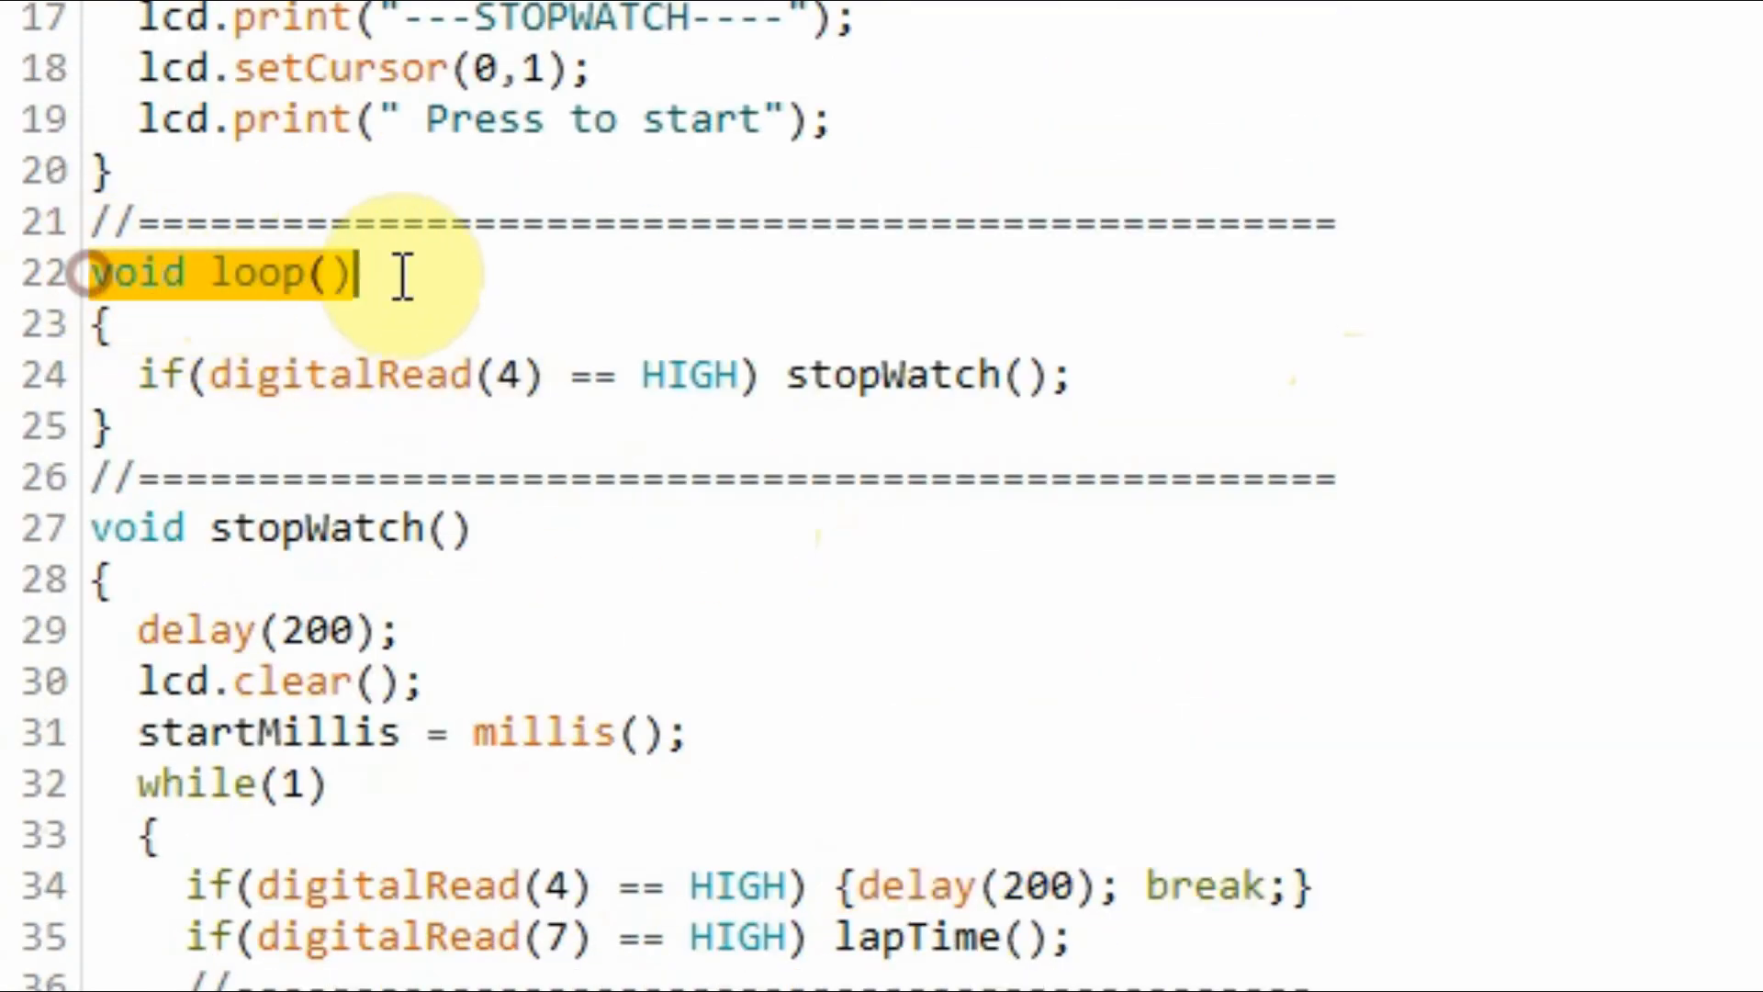